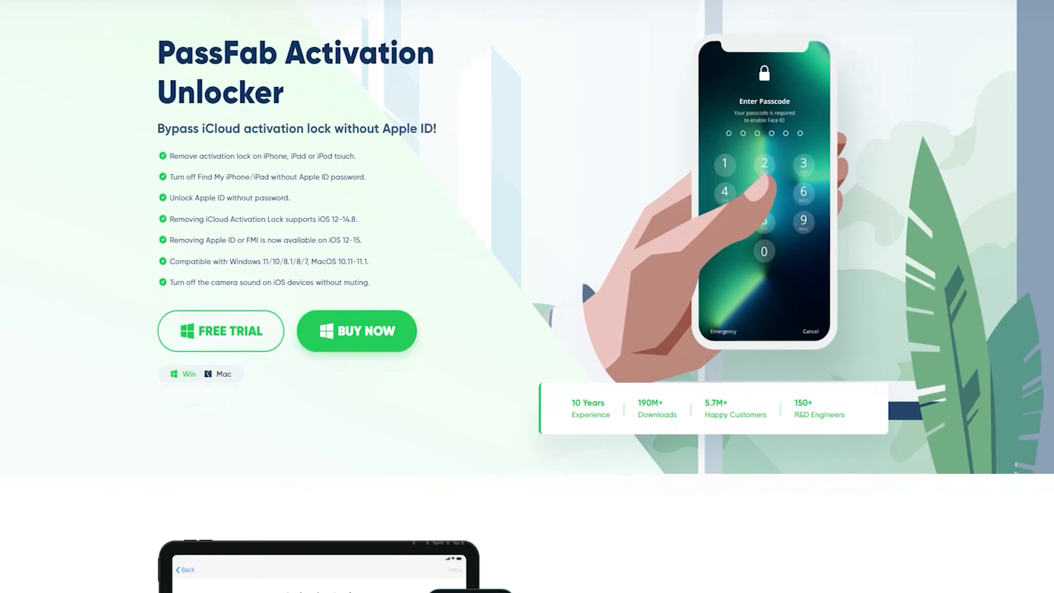
# Scroll the Activation Unlocker product page down to the 3 Steps to Remove iPhone Activation Lock section.
pyautogui.scroll(-3)
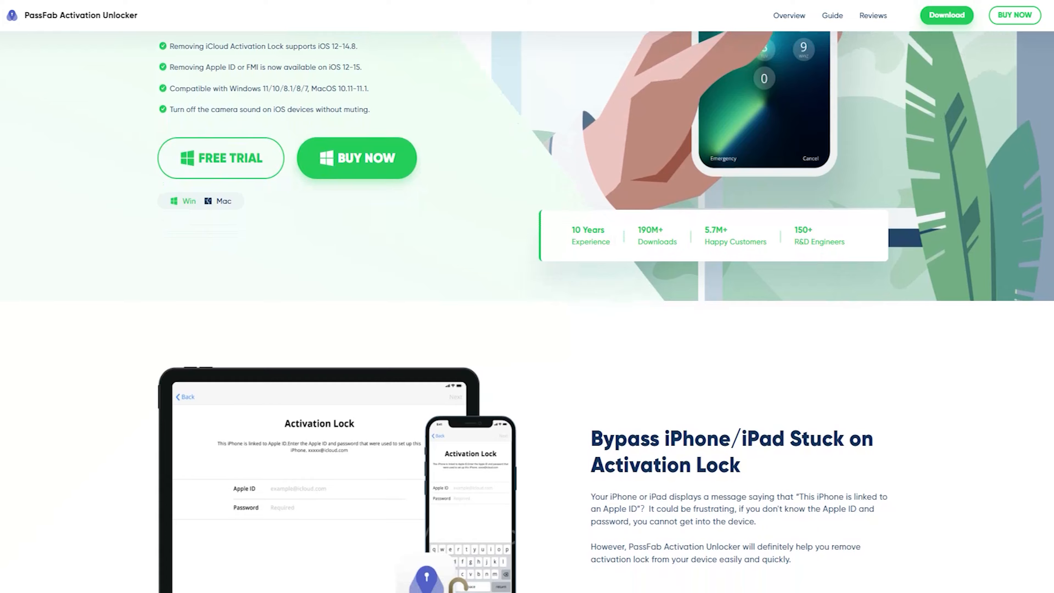
pyautogui.scroll(-3)
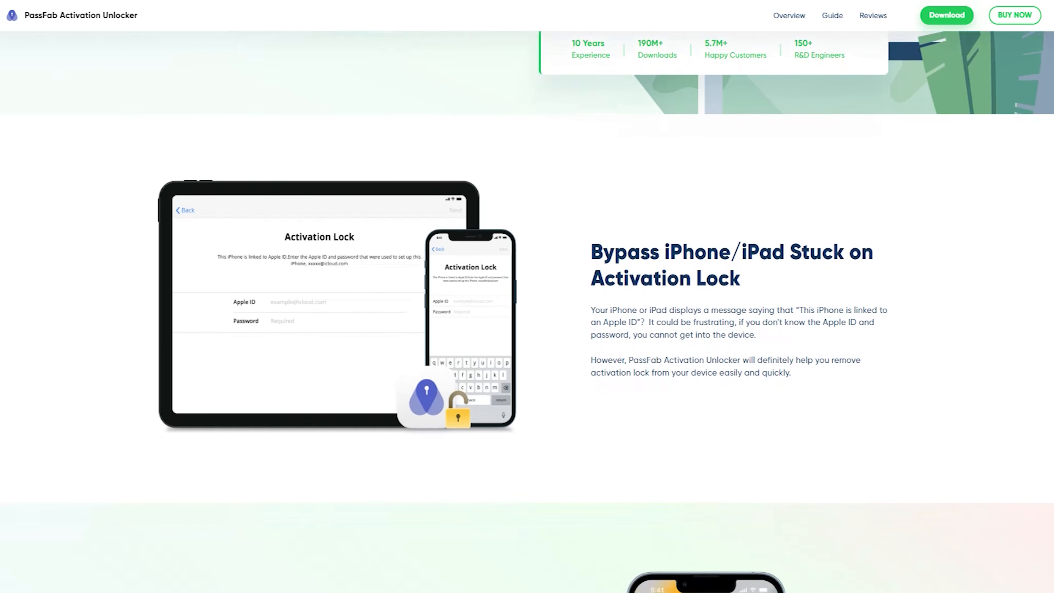
pyautogui.scroll(-3)
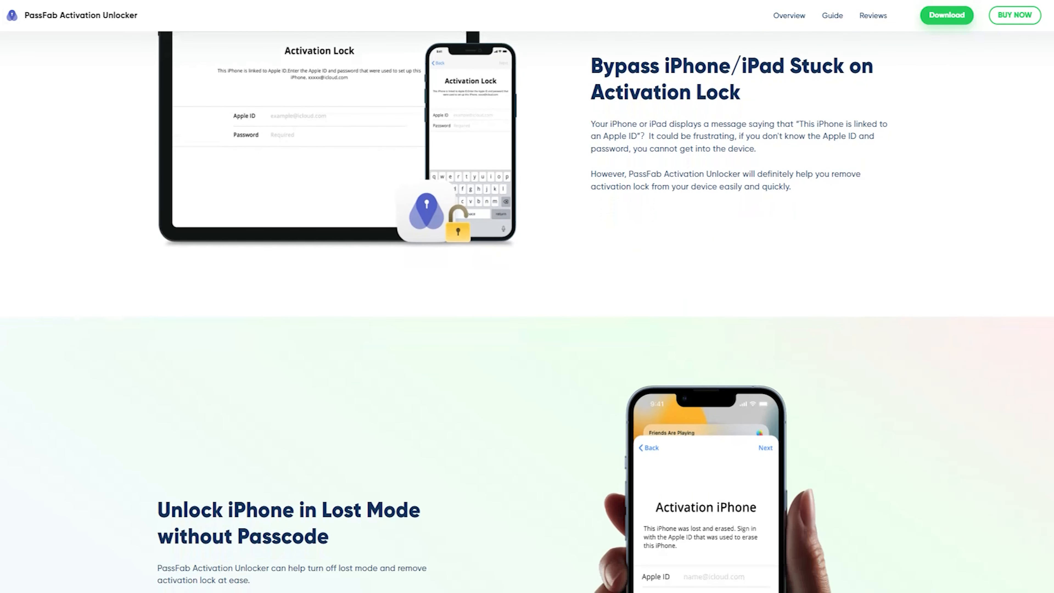
pyautogui.scroll(-3)
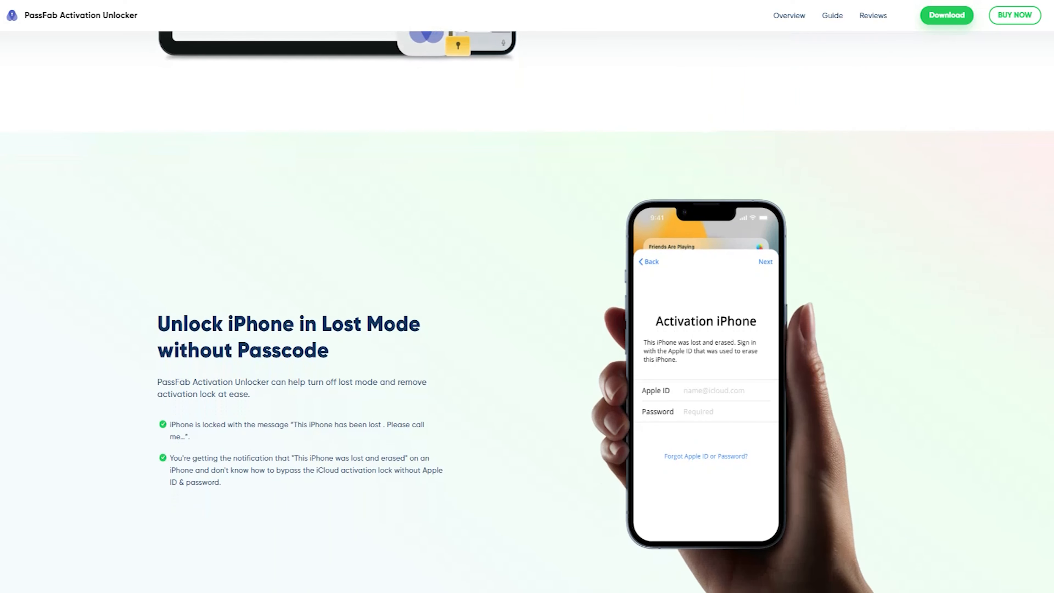
pyautogui.scroll(-3)
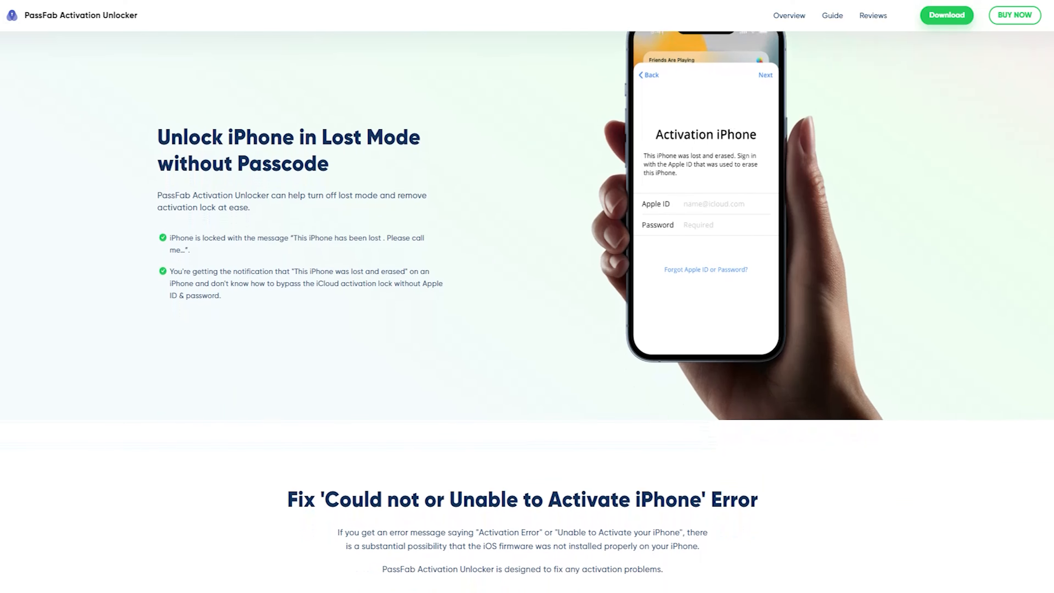
pyautogui.scroll(-3)
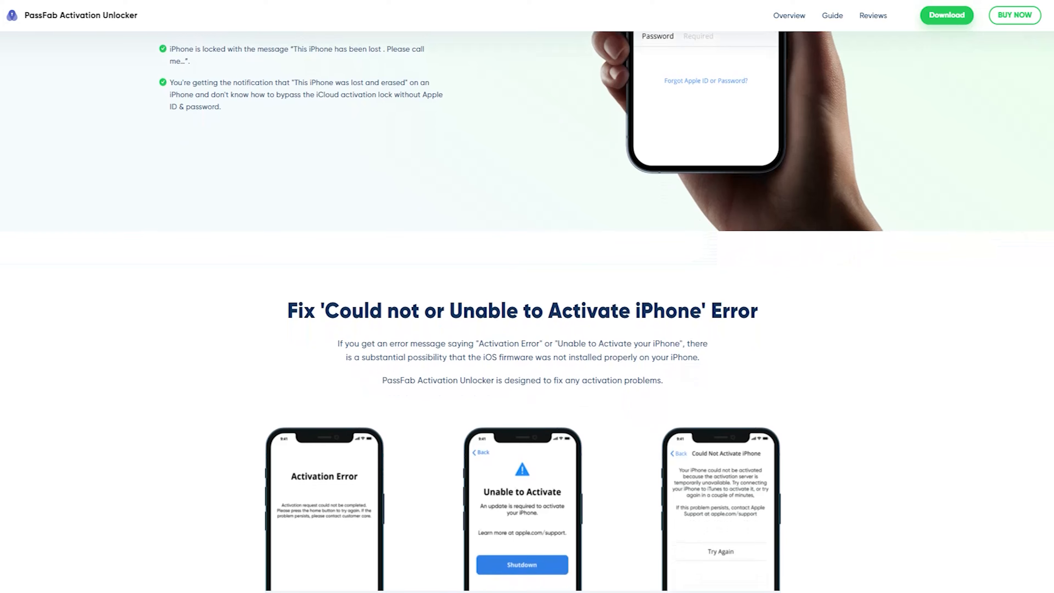
pyautogui.scroll(-3)
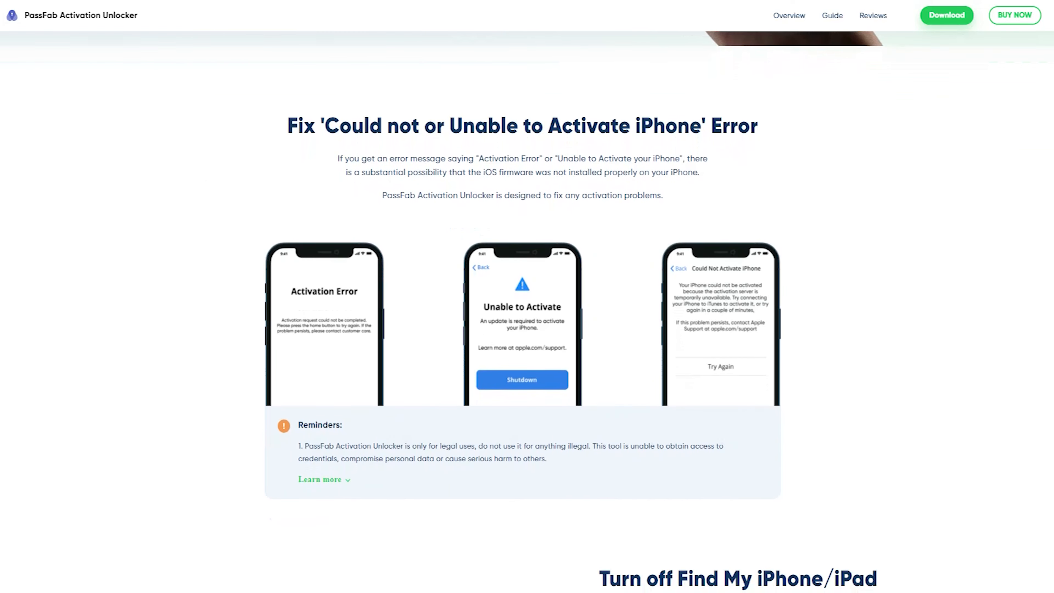
pyautogui.scroll(-3)
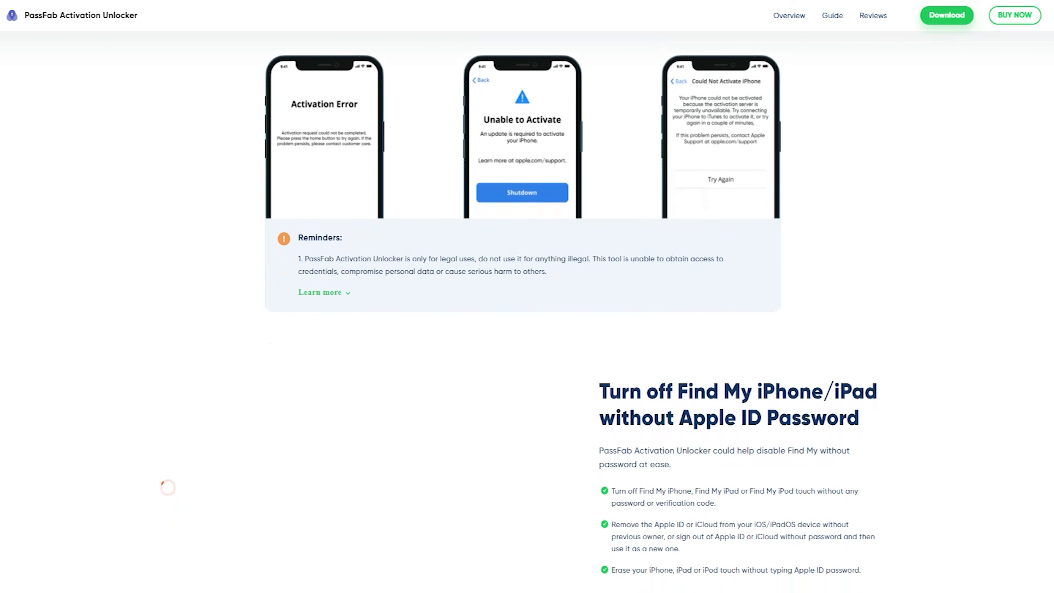
pyautogui.scroll(-3)
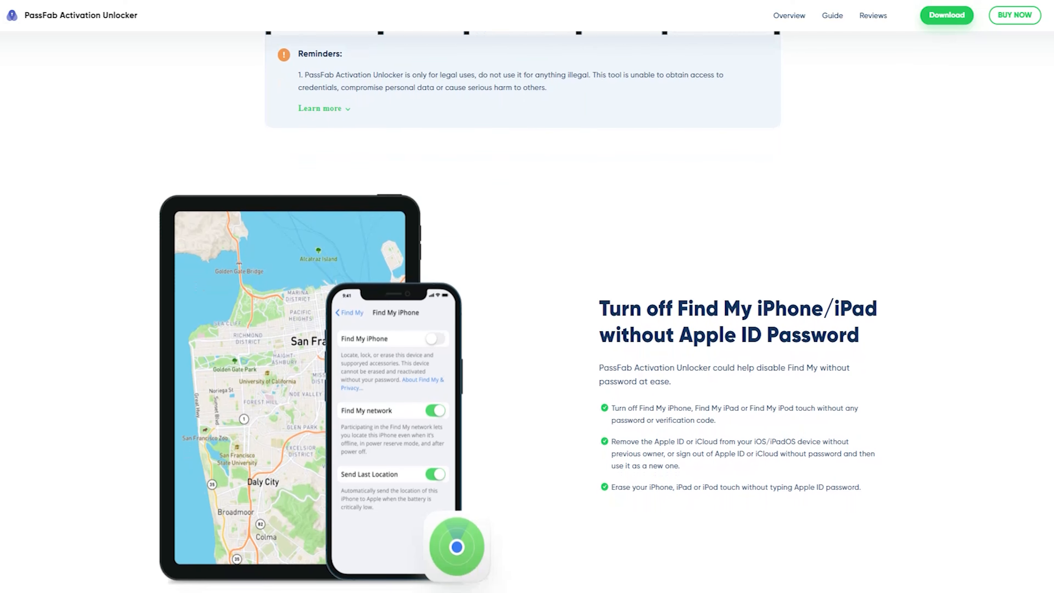
pyautogui.scroll(-3)
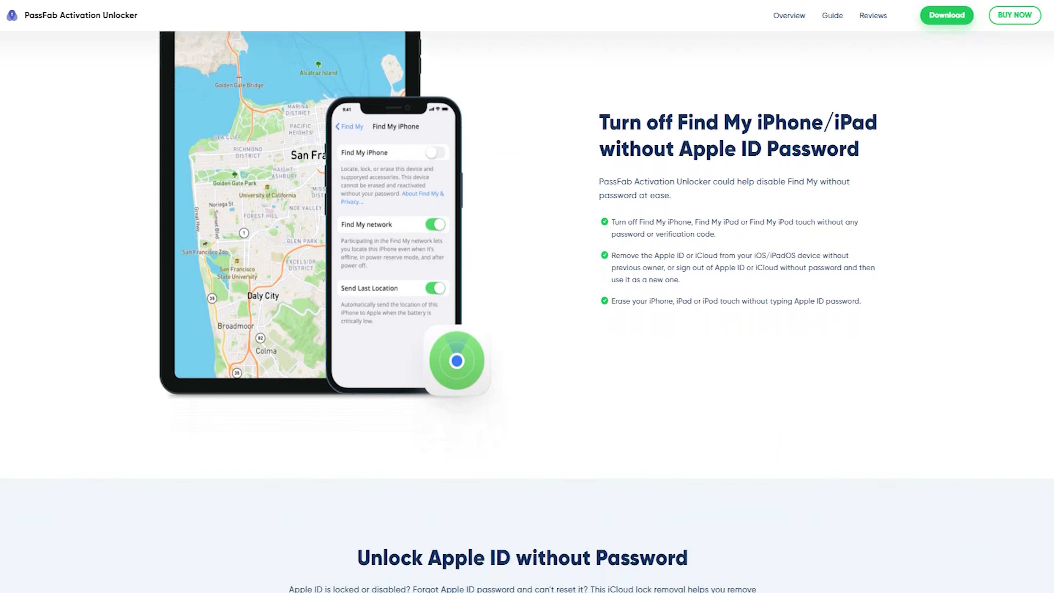
pyautogui.scroll(-3)
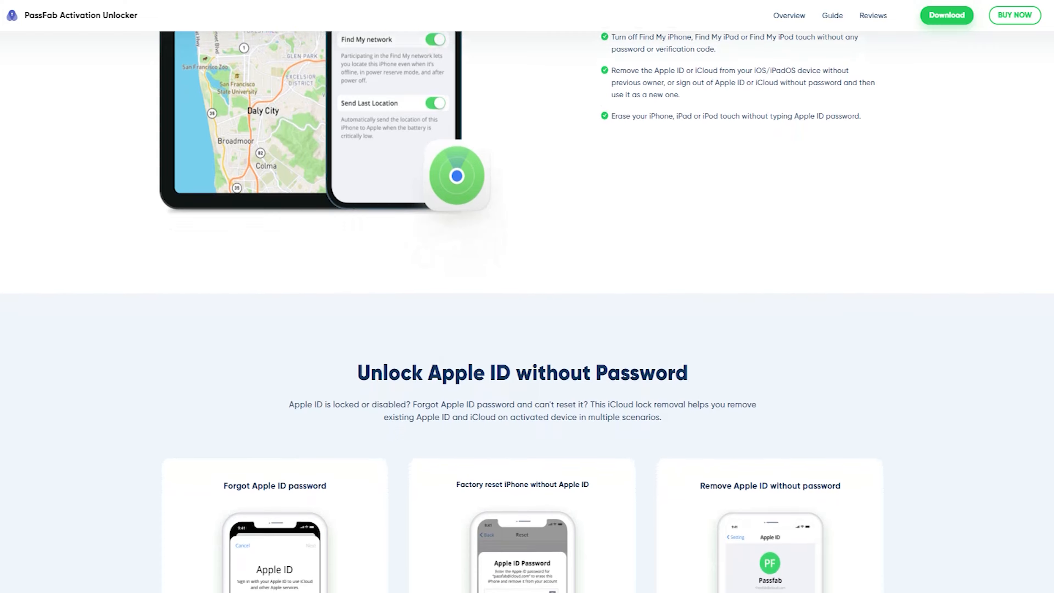
pyautogui.scroll(-3)
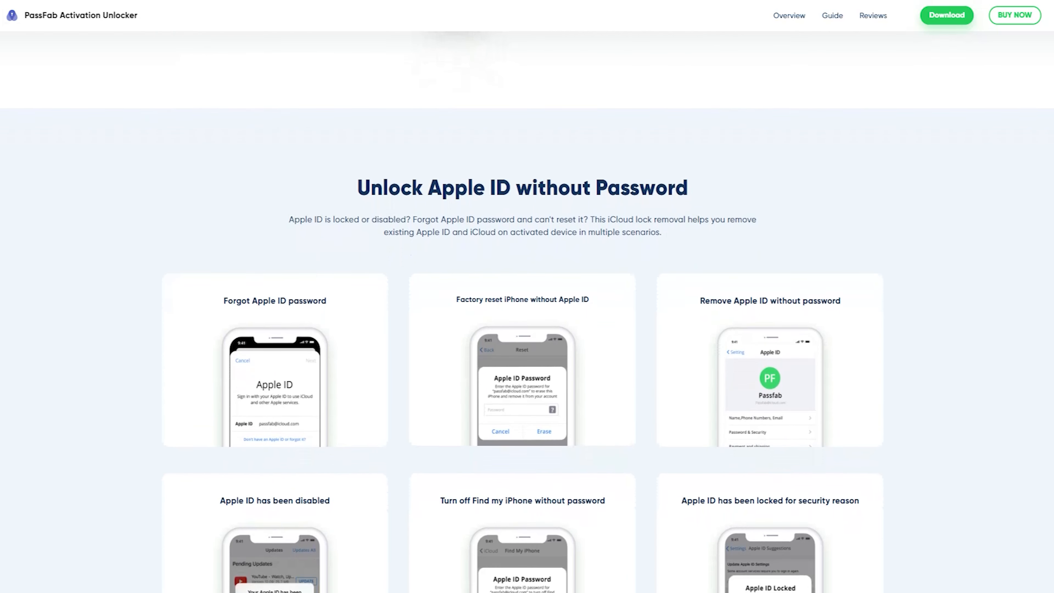
pyautogui.scroll(-3)
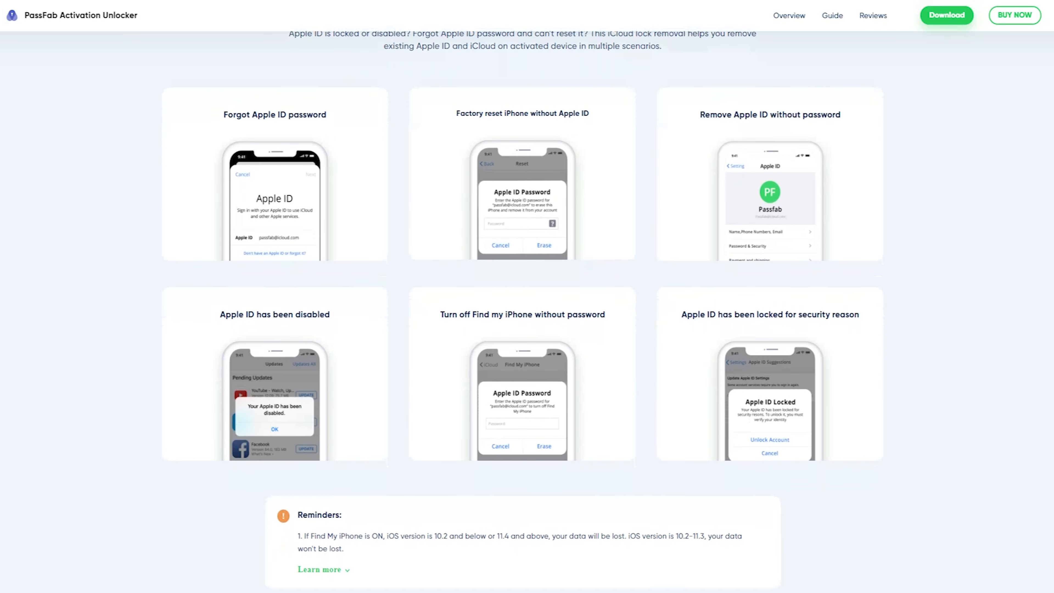
pyautogui.scroll(-3)
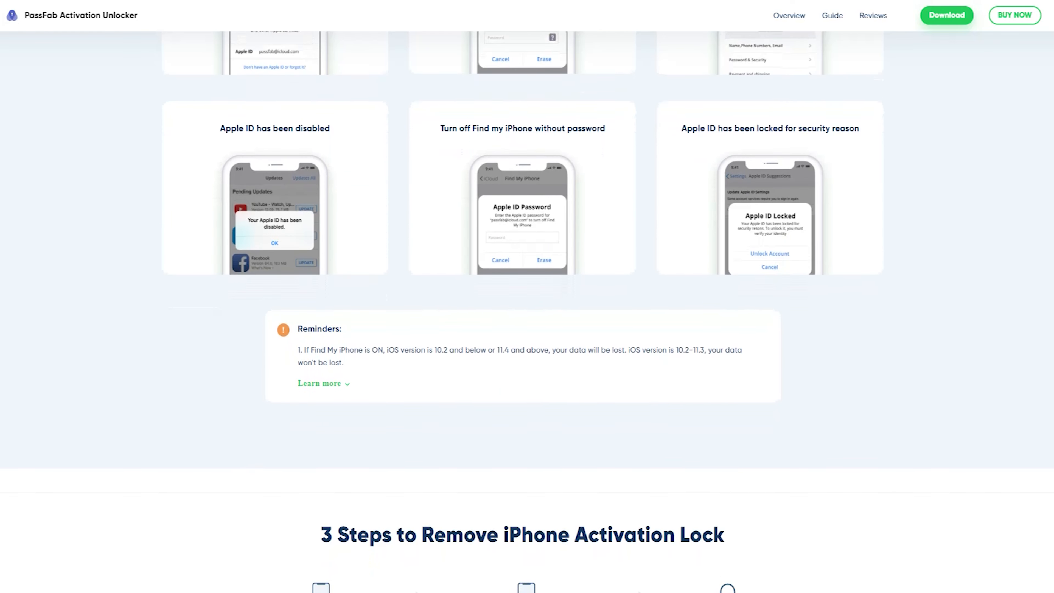
pyautogui.scroll(-3)
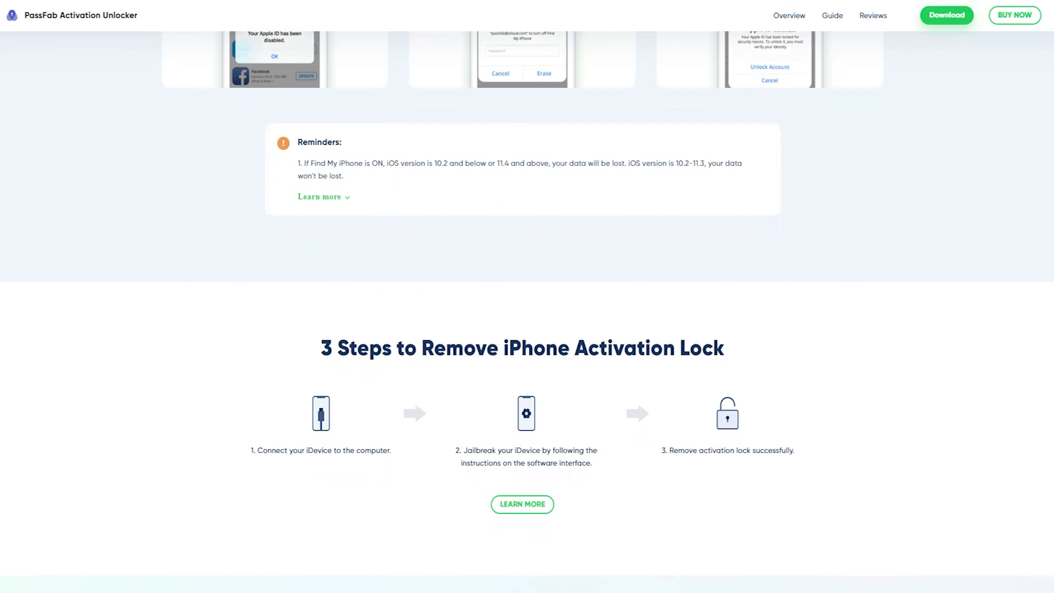
# Add the 1 Month Licence to checkout at 42.42 USD, then return to the installer on the desktop.
pyautogui.click(1014, 15)
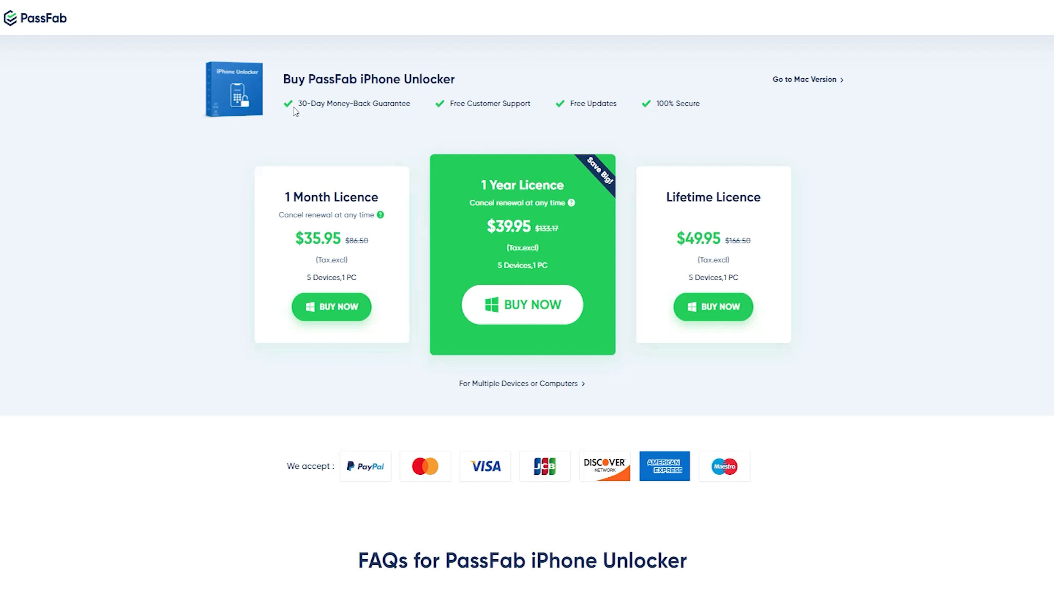
pyautogui.moveTo(369, 191)
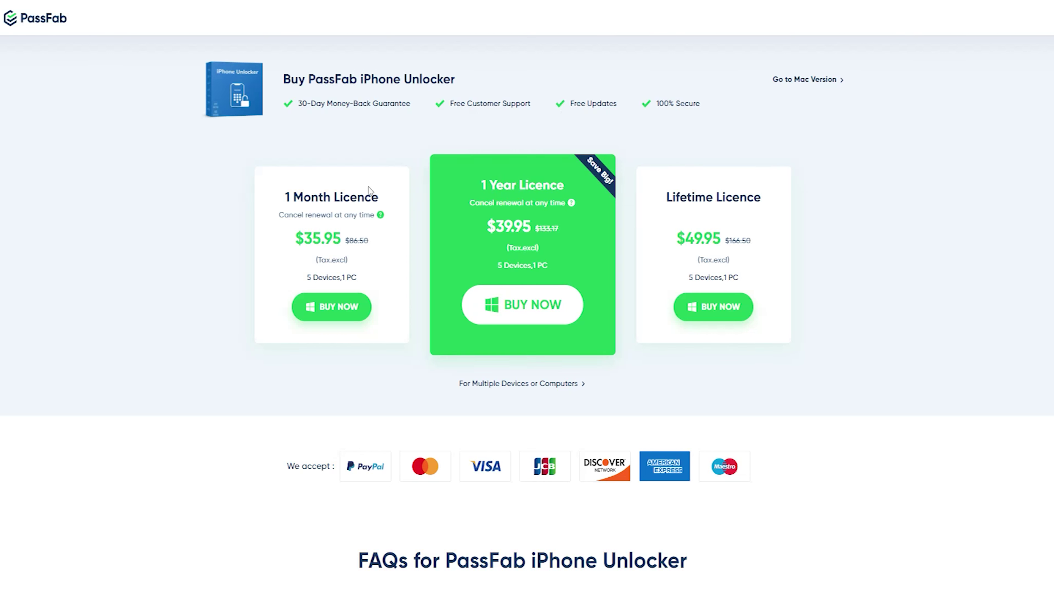
pyautogui.moveTo(706, 224)
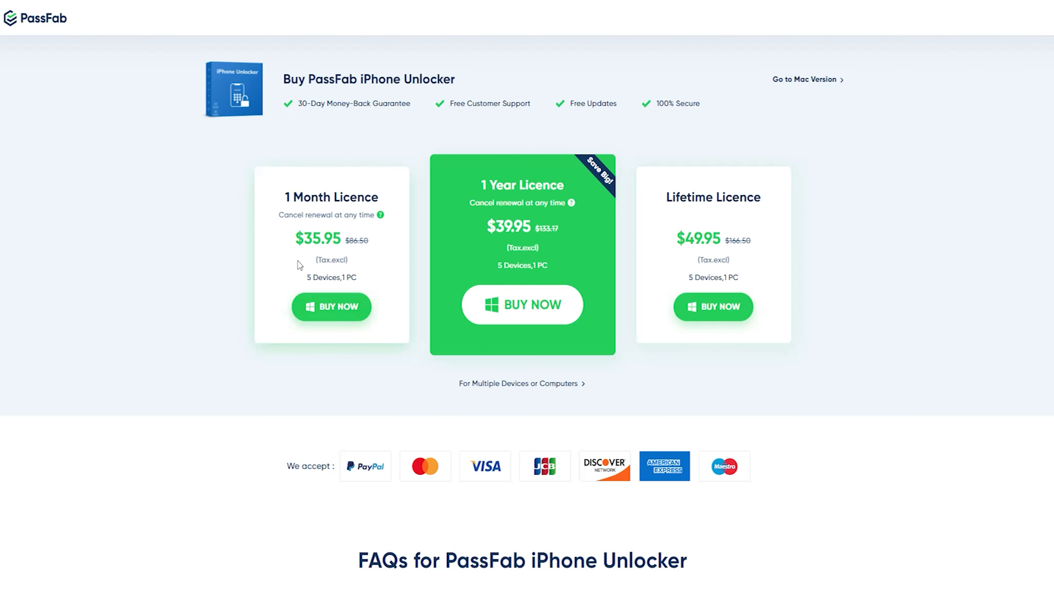
pyautogui.moveTo(307, 287)
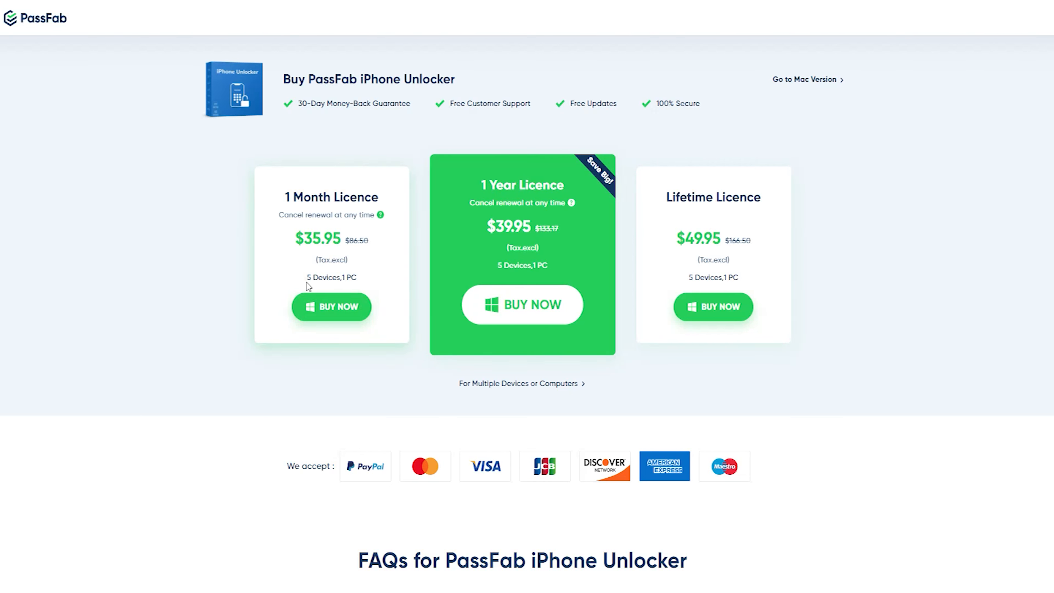
pyautogui.moveTo(406, 285)
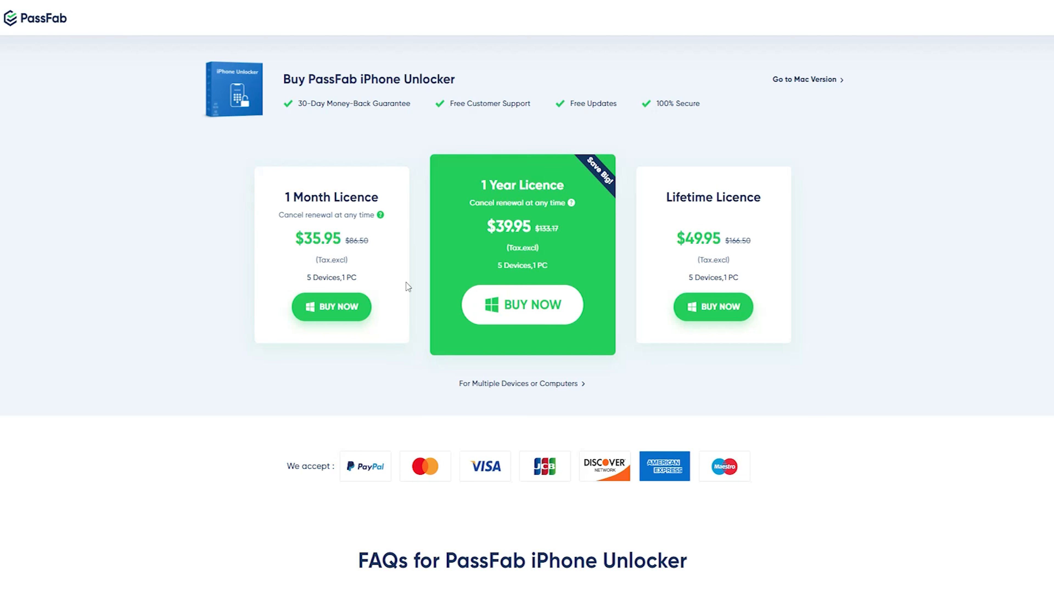
pyautogui.moveTo(326, 274)
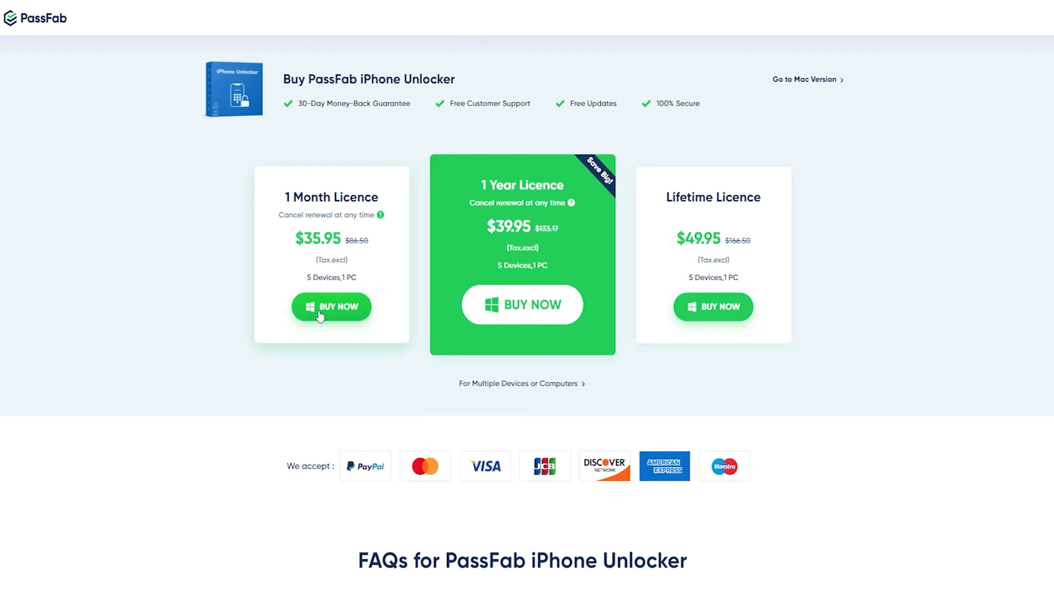
pyautogui.click(331, 306)
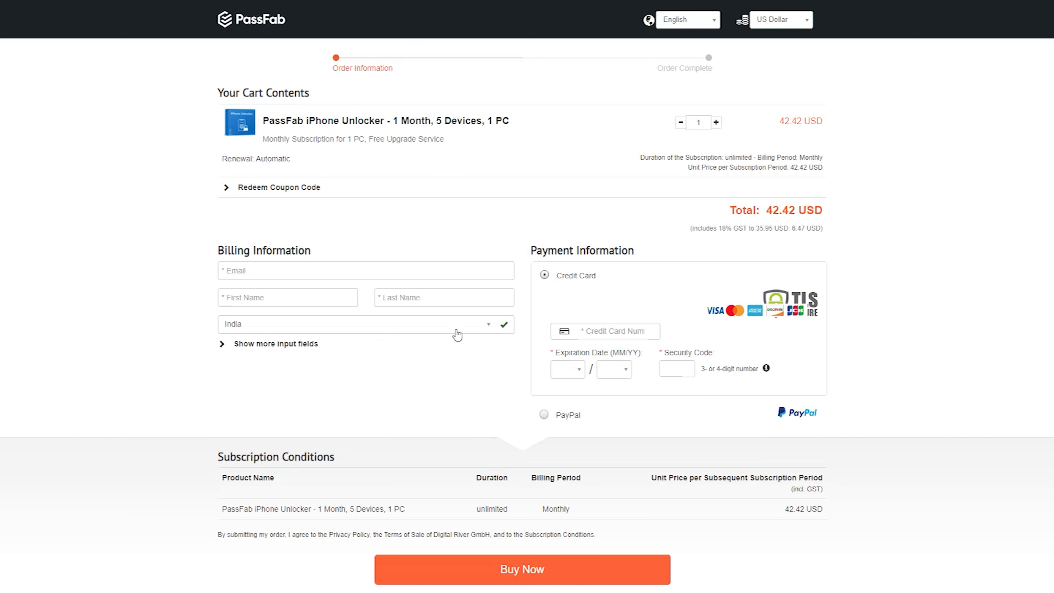
pyautogui.click(522, 569)
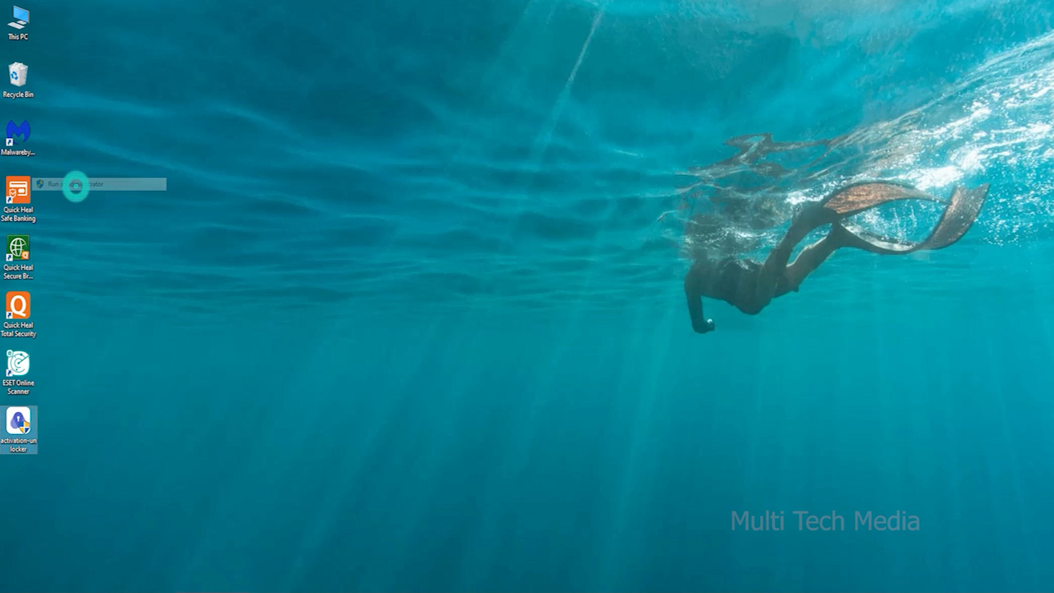
# Install the unlocker as administrator in English to the default folder and launch it.
pyautogui.click(81, 185)
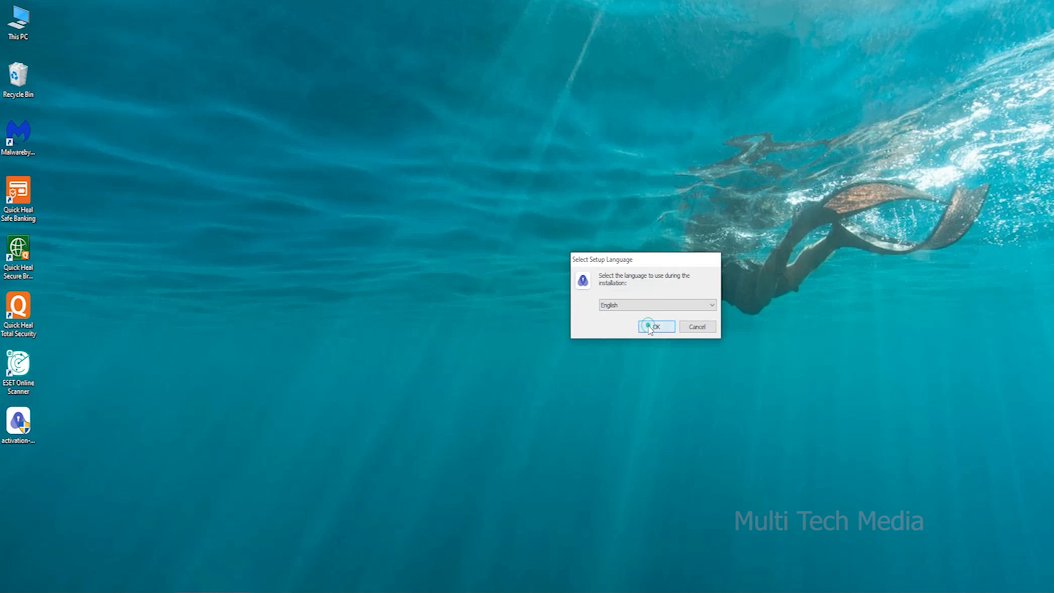
pyautogui.click(657, 326)
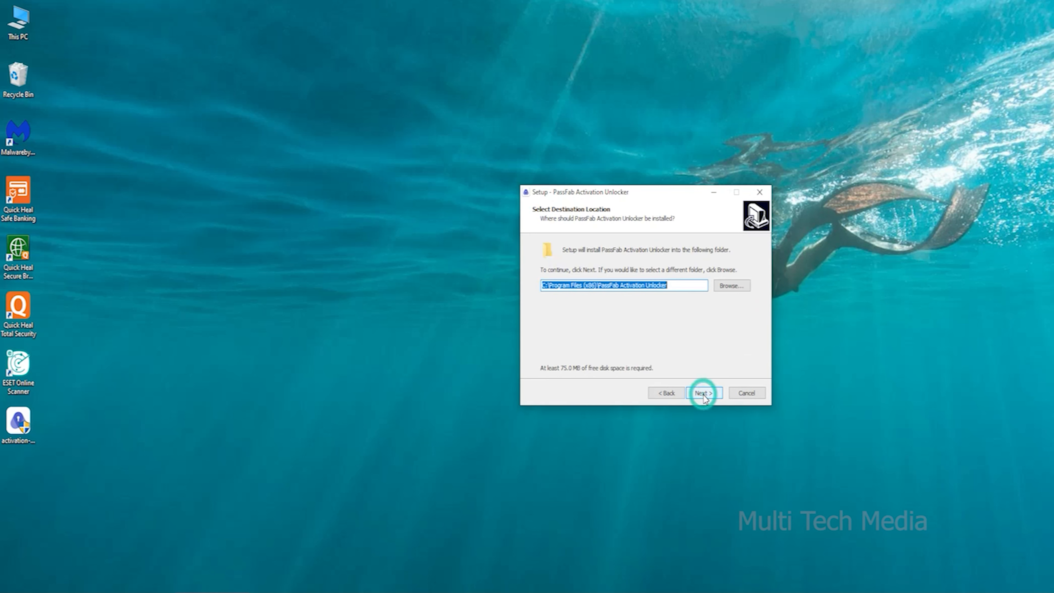
pyautogui.click(703, 392)
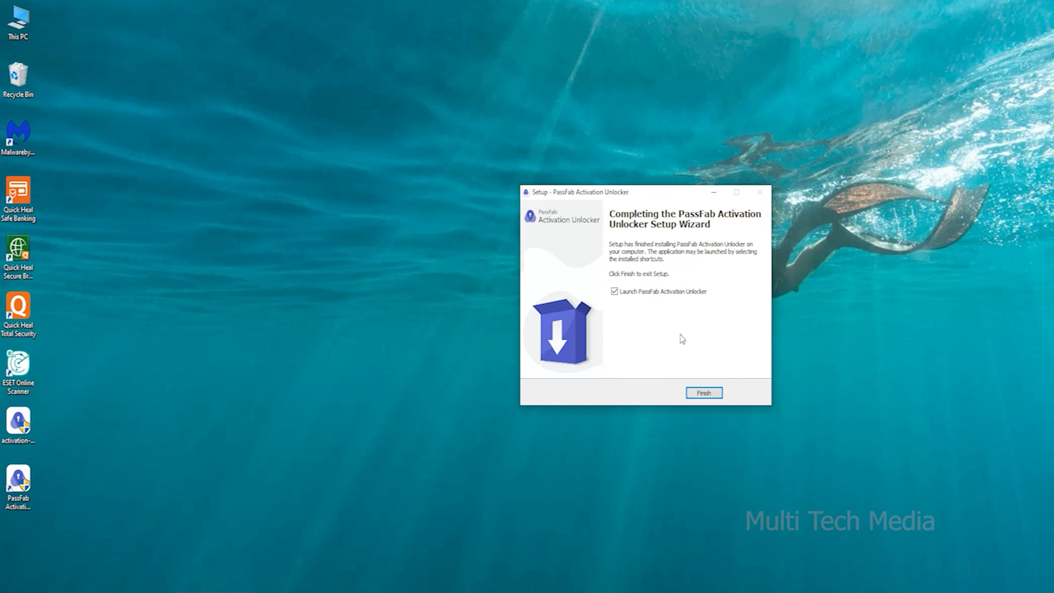
pyautogui.click(703, 392)
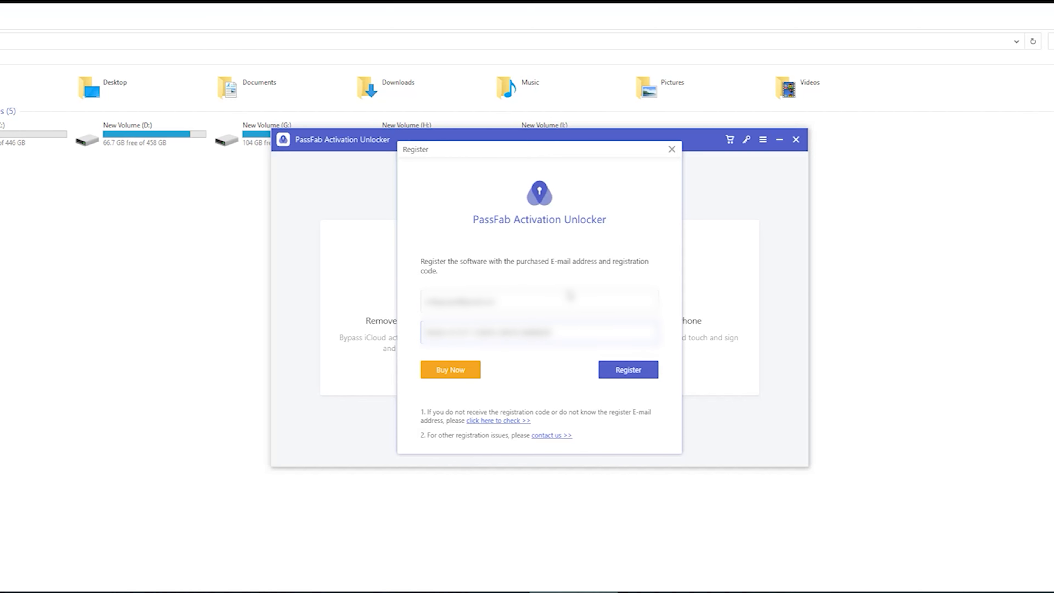
# Register the unlocker with the email and code, reaching the Please Select a Feature screen.
pyautogui.click(627, 369)
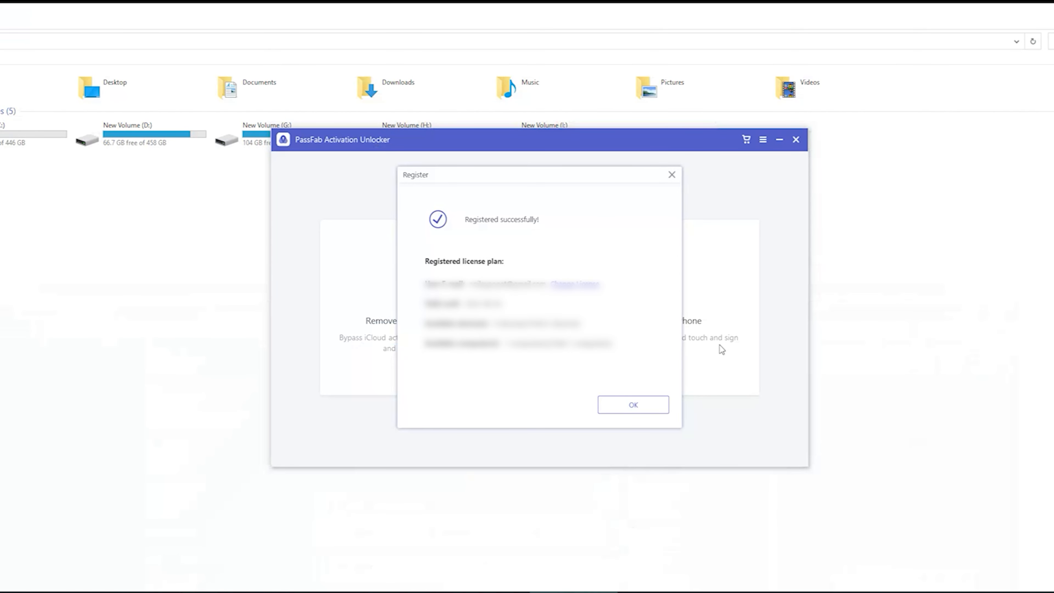
pyautogui.click(632, 404)
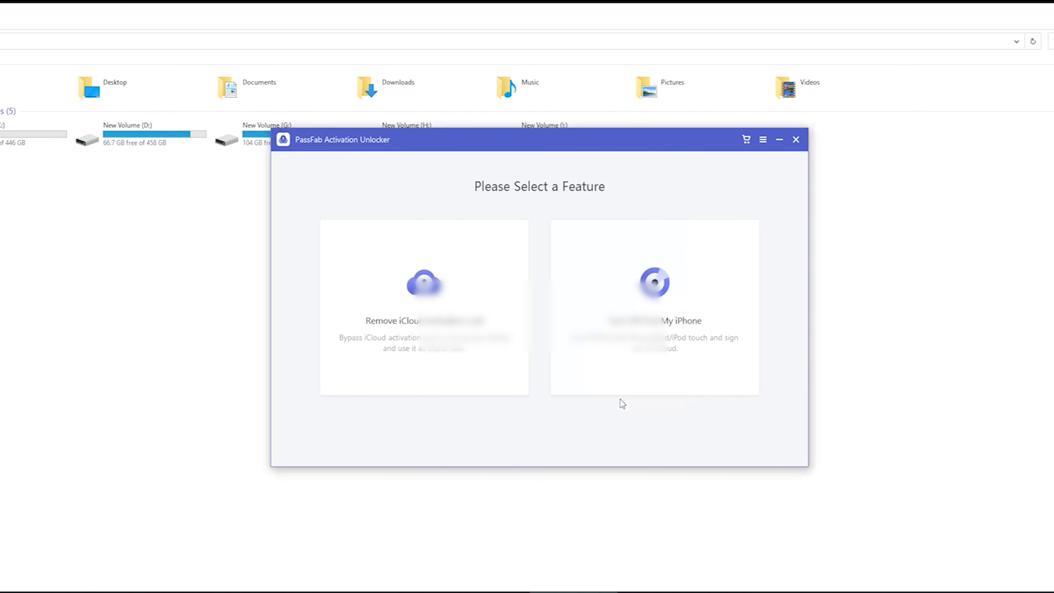
# Start Remove iCloud Activation Lock and accept the agreement so it prompts to connect the device by USB.
pyautogui.click(423, 306)
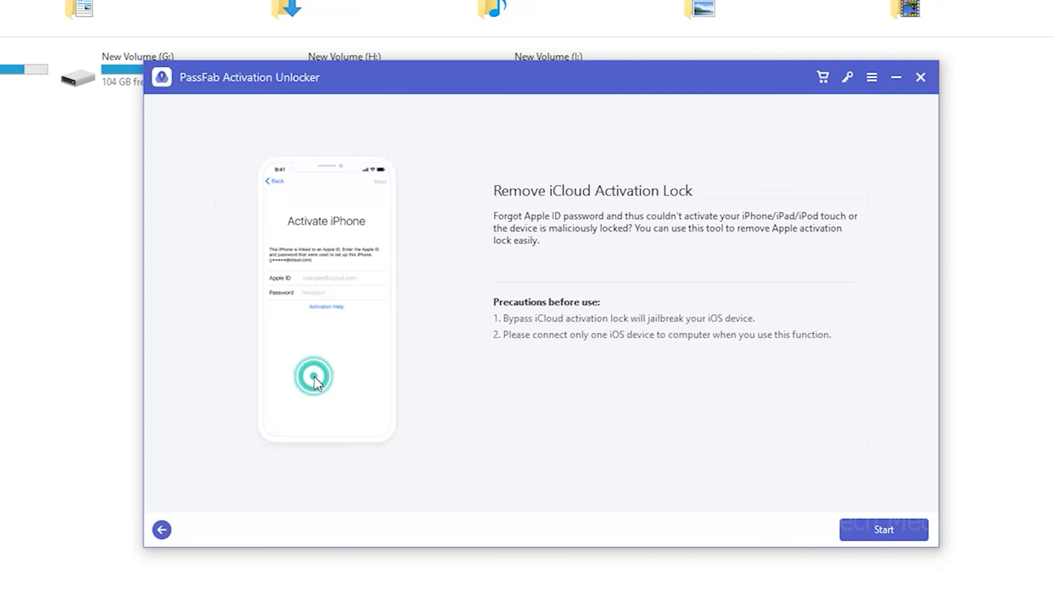
pyautogui.moveTo(568, 366)
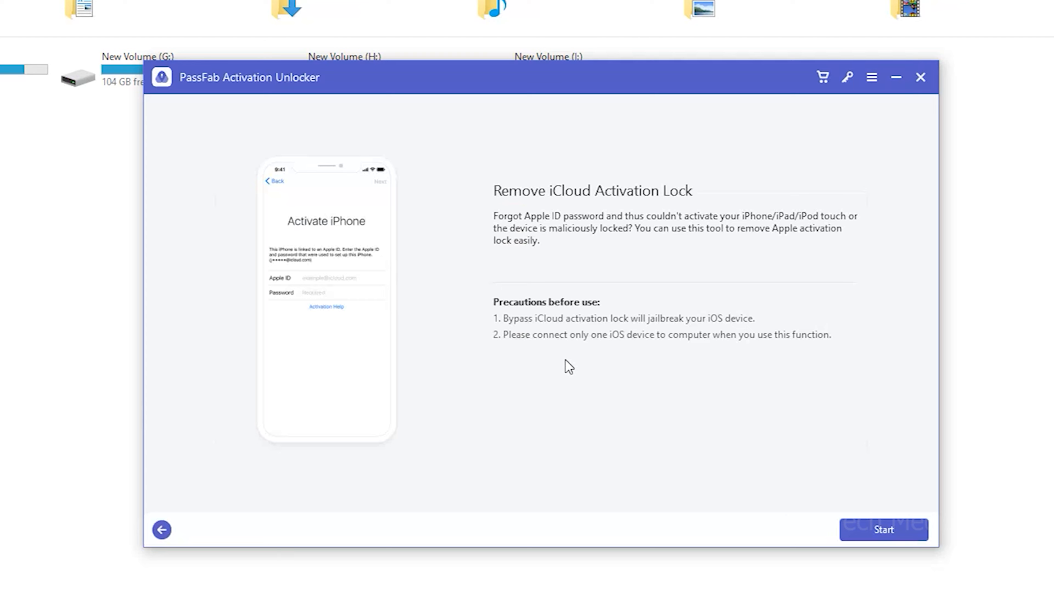
pyautogui.click(883, 530)
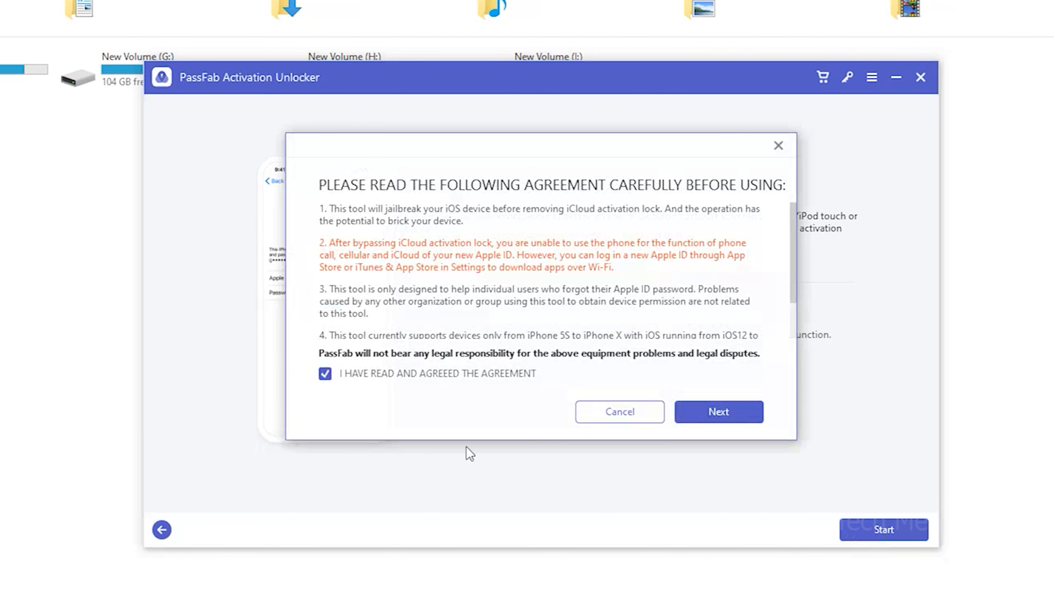
pyautogui.moveTo(718, 411)
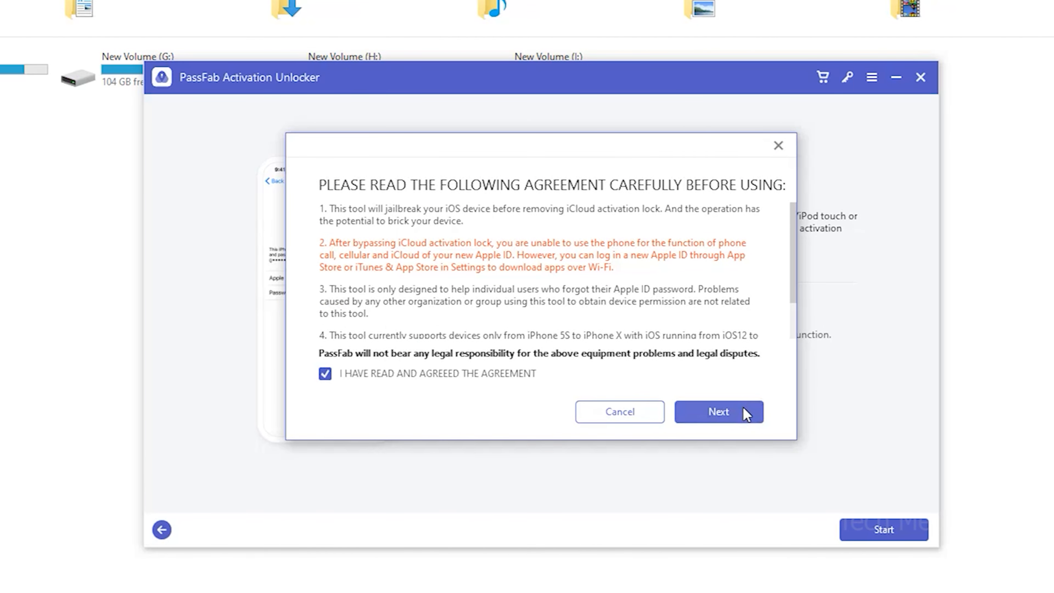
pyautogui.click(718, 411)
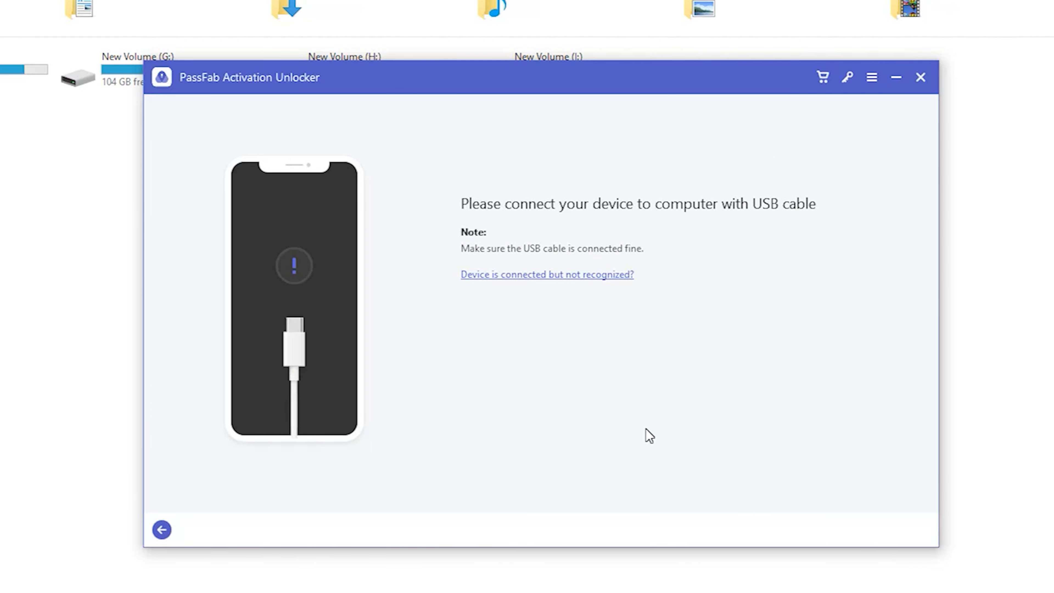
pyautogui.moveTo(720, 330)
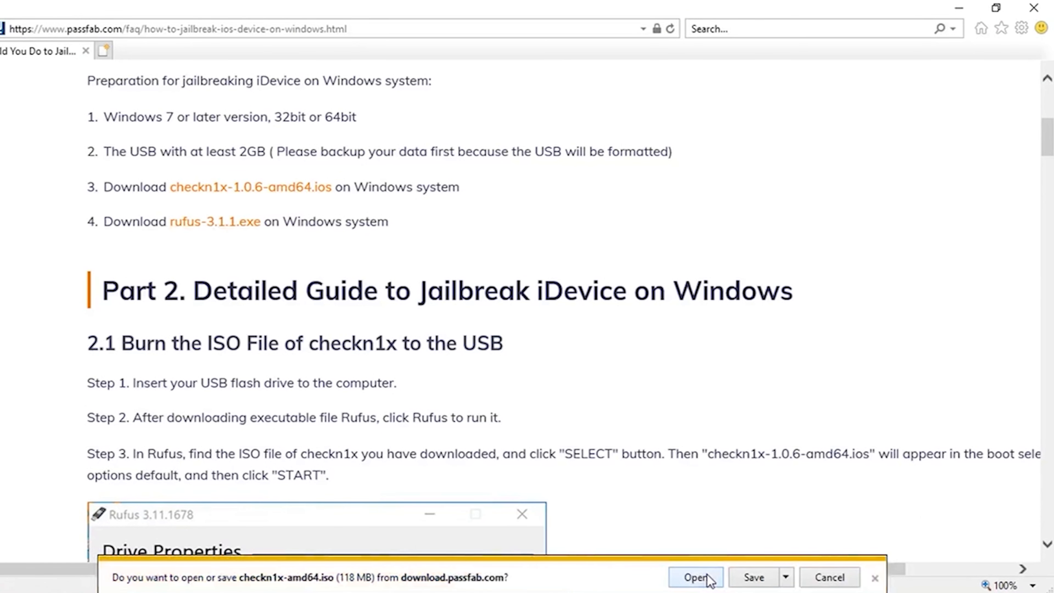
pyautogui.moveTo(583, 290)
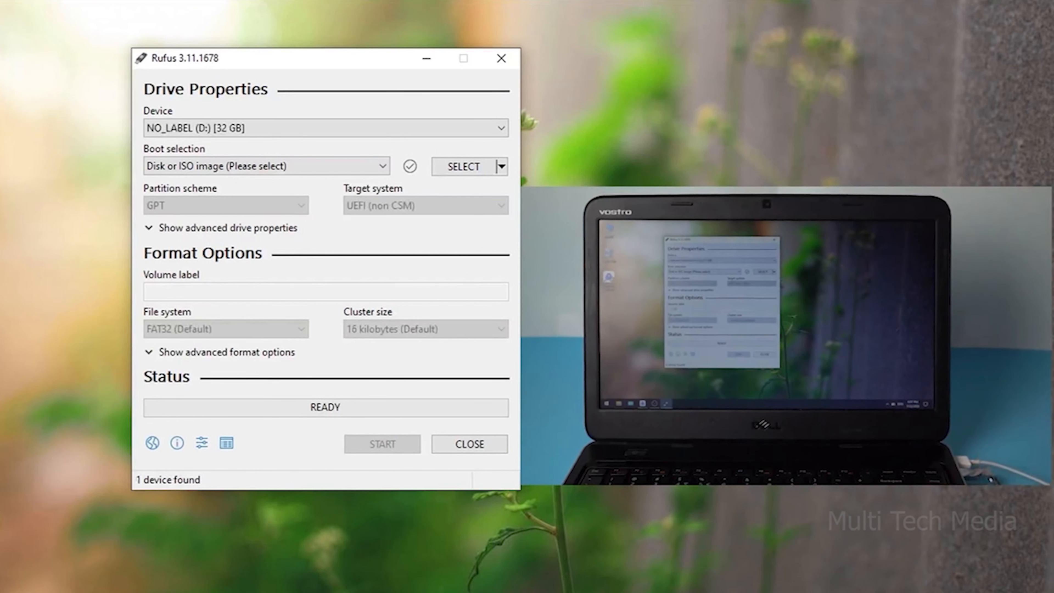
# Load checkn1x-amd64.iso in DD Image mode and begin writing it to the 32 GB USB drive, erasing its data.
pyautogui.click(381, 444)
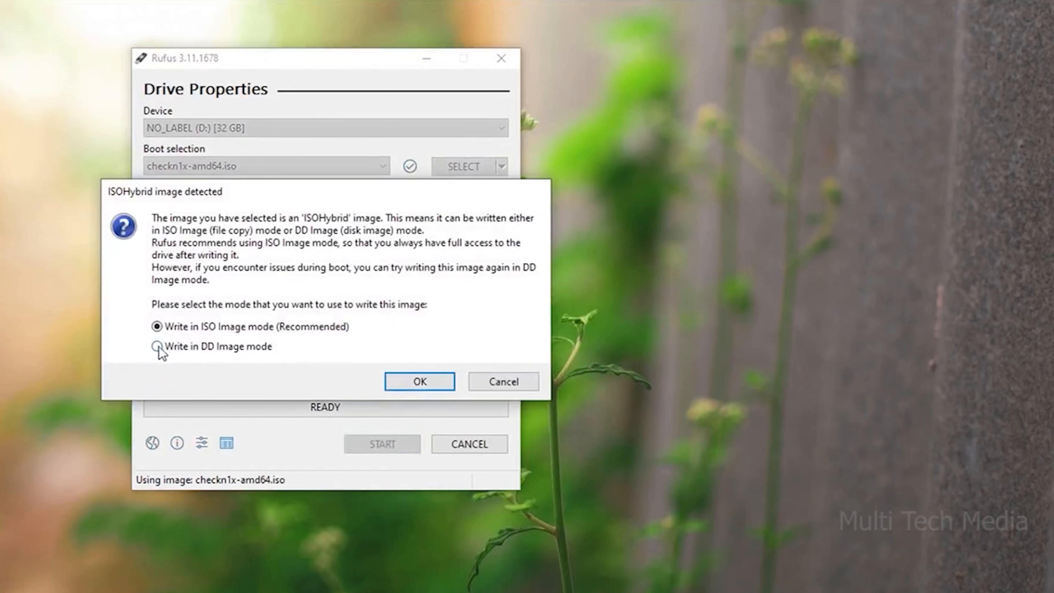
pyautogui.click(158, 347)
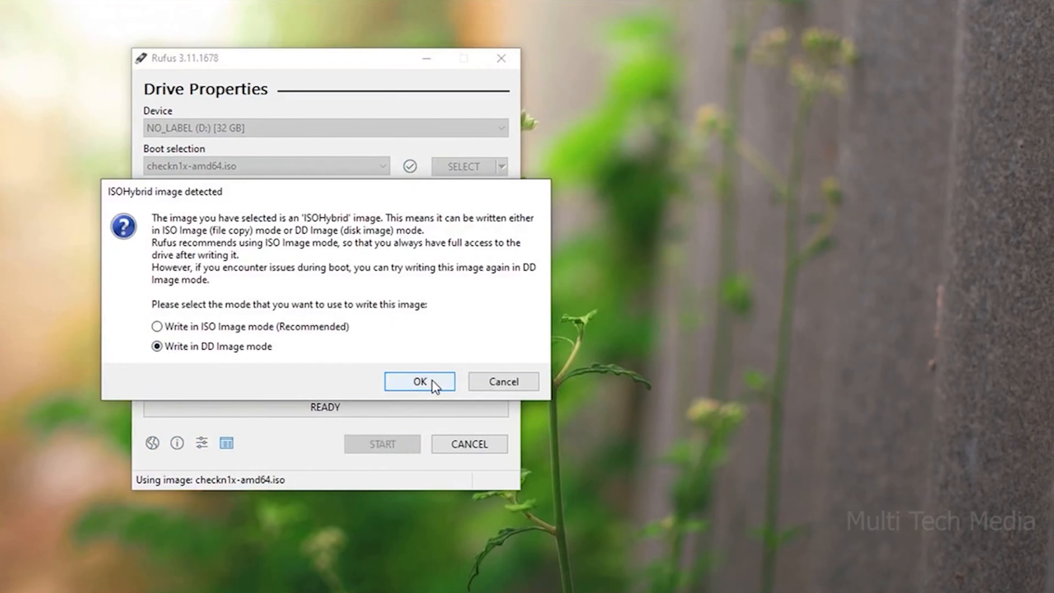
pyautogui.click(419, 381)
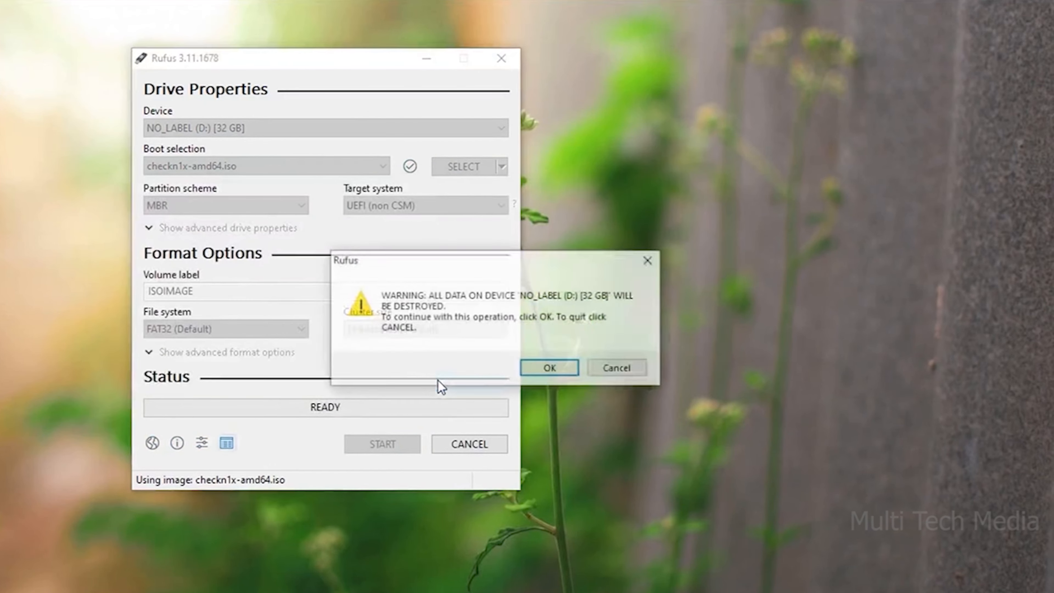
pyautogui.click(549, 368)
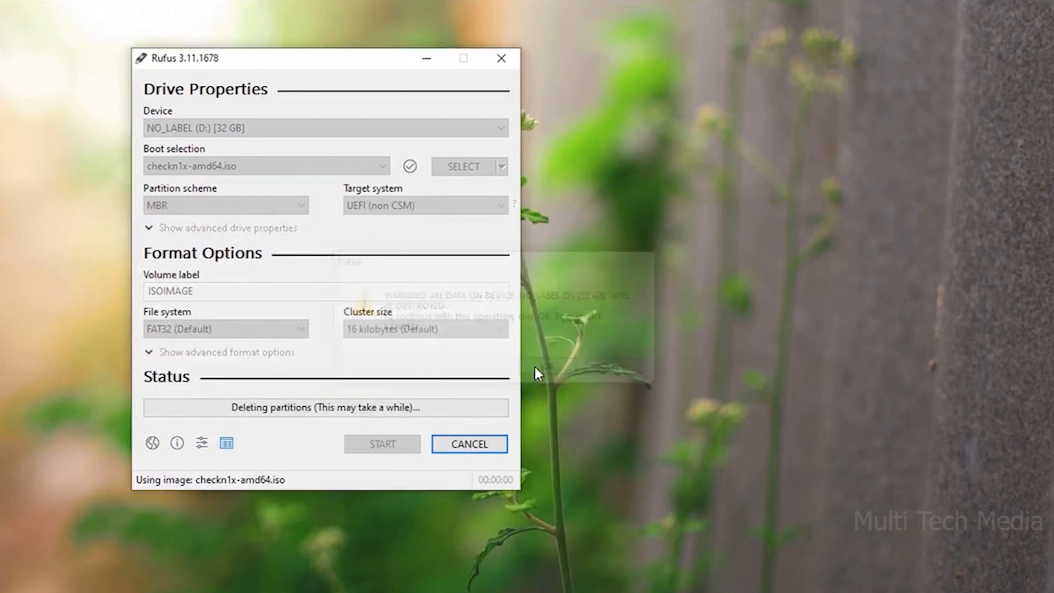